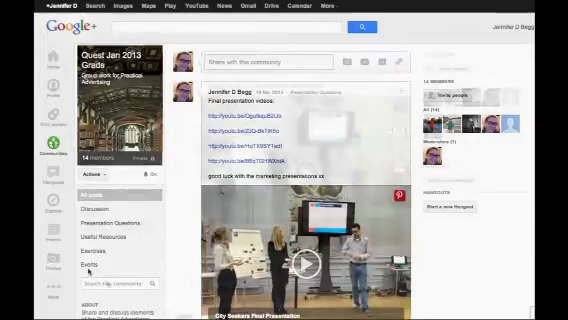
- Scroll down through the community's feed of posts toward the share box
scroll("down", 3)
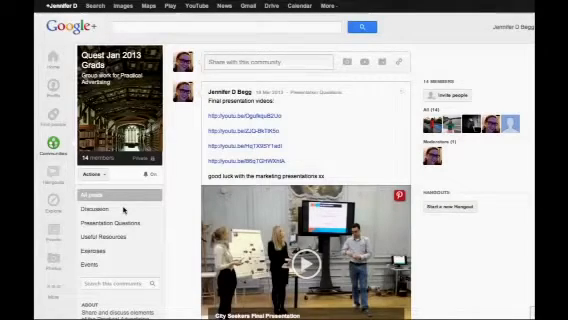
scroll("down", 3)
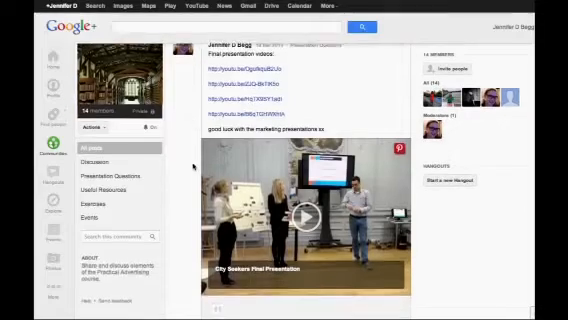
scroll("down", 3)
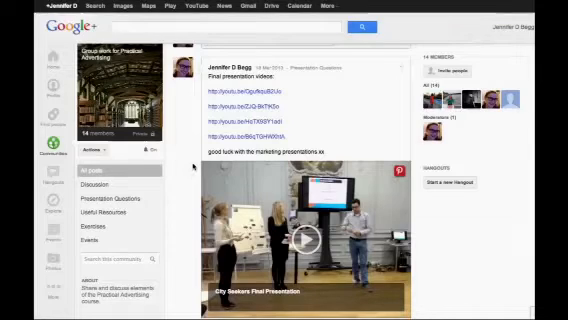
scroll("down", 3)
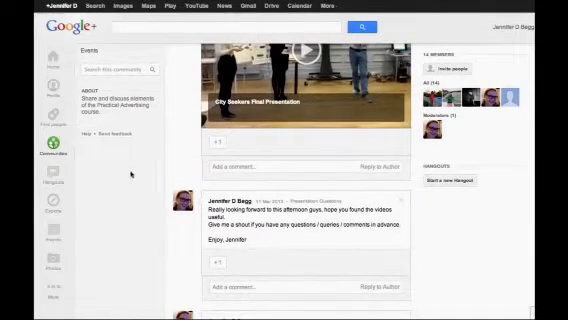
scroll("down", 3)
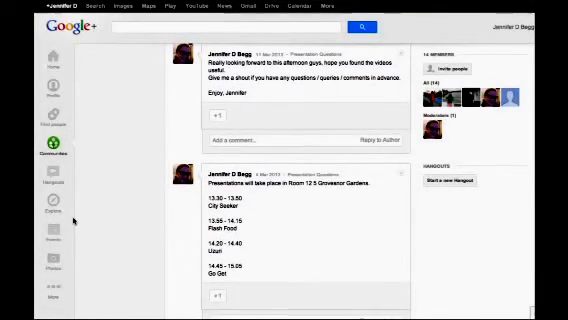
scroll("down", 3)
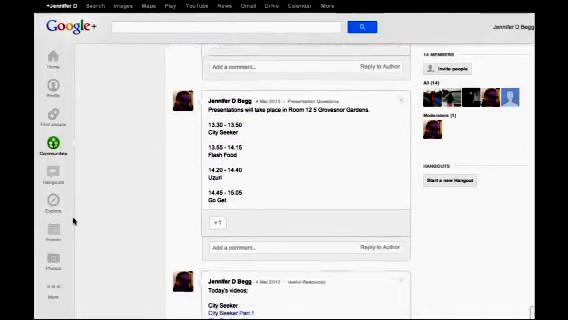
scroll("up", 3)
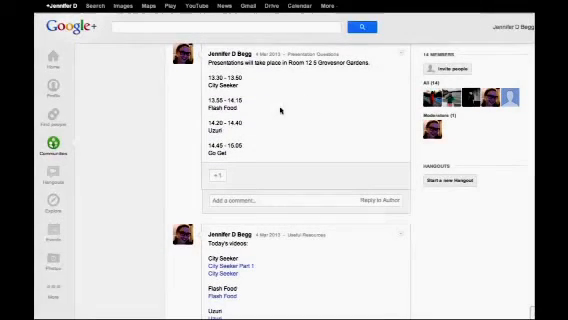
scroll("down", 3)
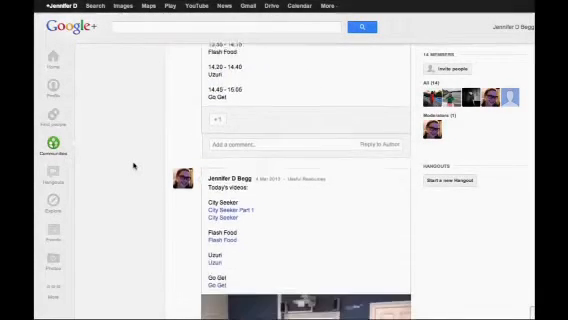
scroll("down", 3)
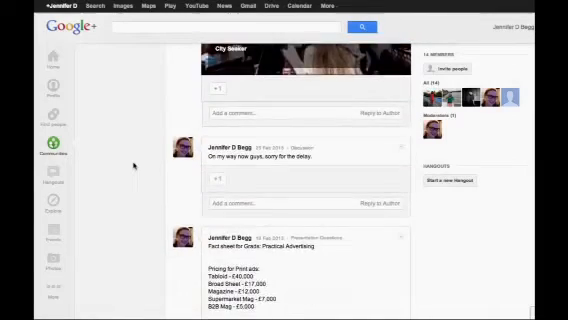
scroll("down", 3)
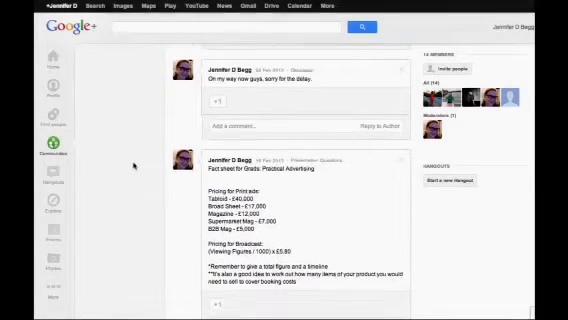
scroll("down", 3)
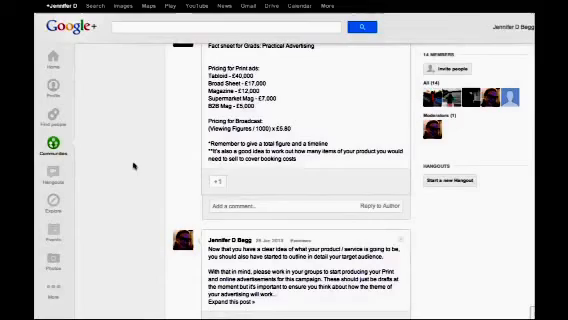
scroll("down", 3)
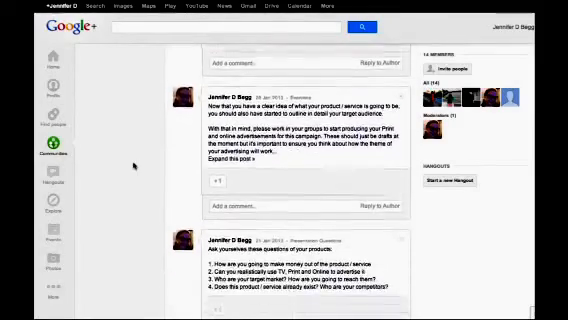
scroll("down", 3)
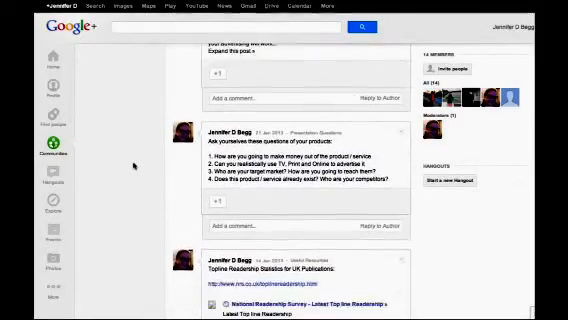
scroll("down", 3)
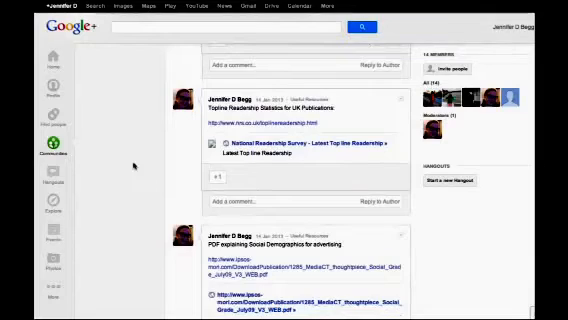
scroll("down", 3)
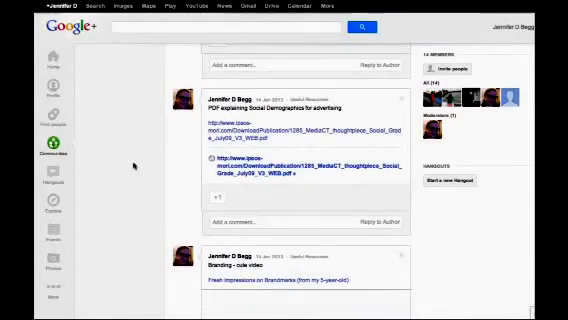
scroll("down", 3)
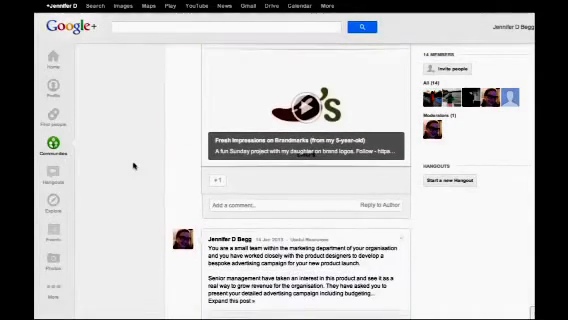
scroll("down", 3)
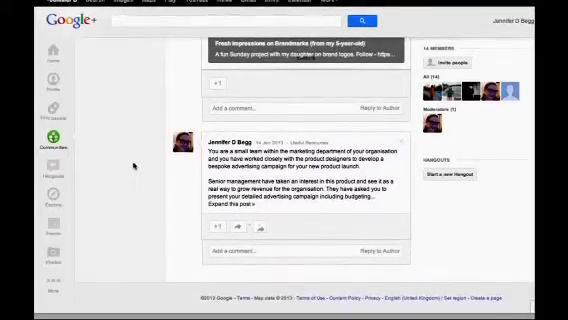
scroll("down", 3)
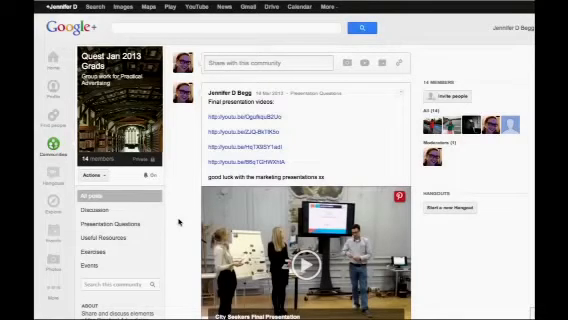
mouse_move(296, 44)
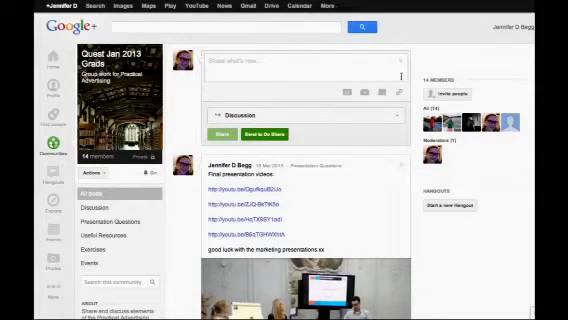
mouse_move(388, 92)
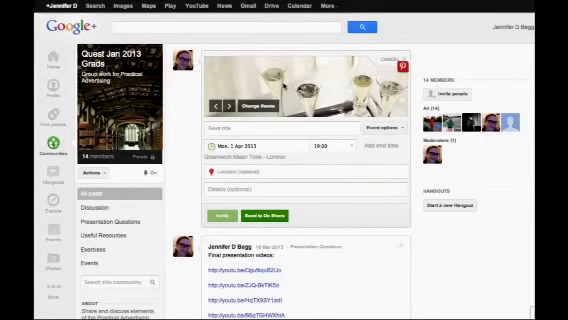
- Select the location field of the new event to add a place
left_click(300, 180)
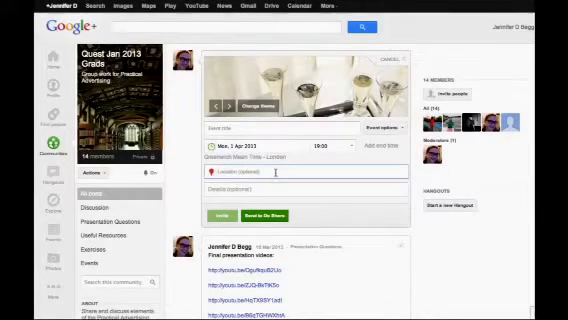